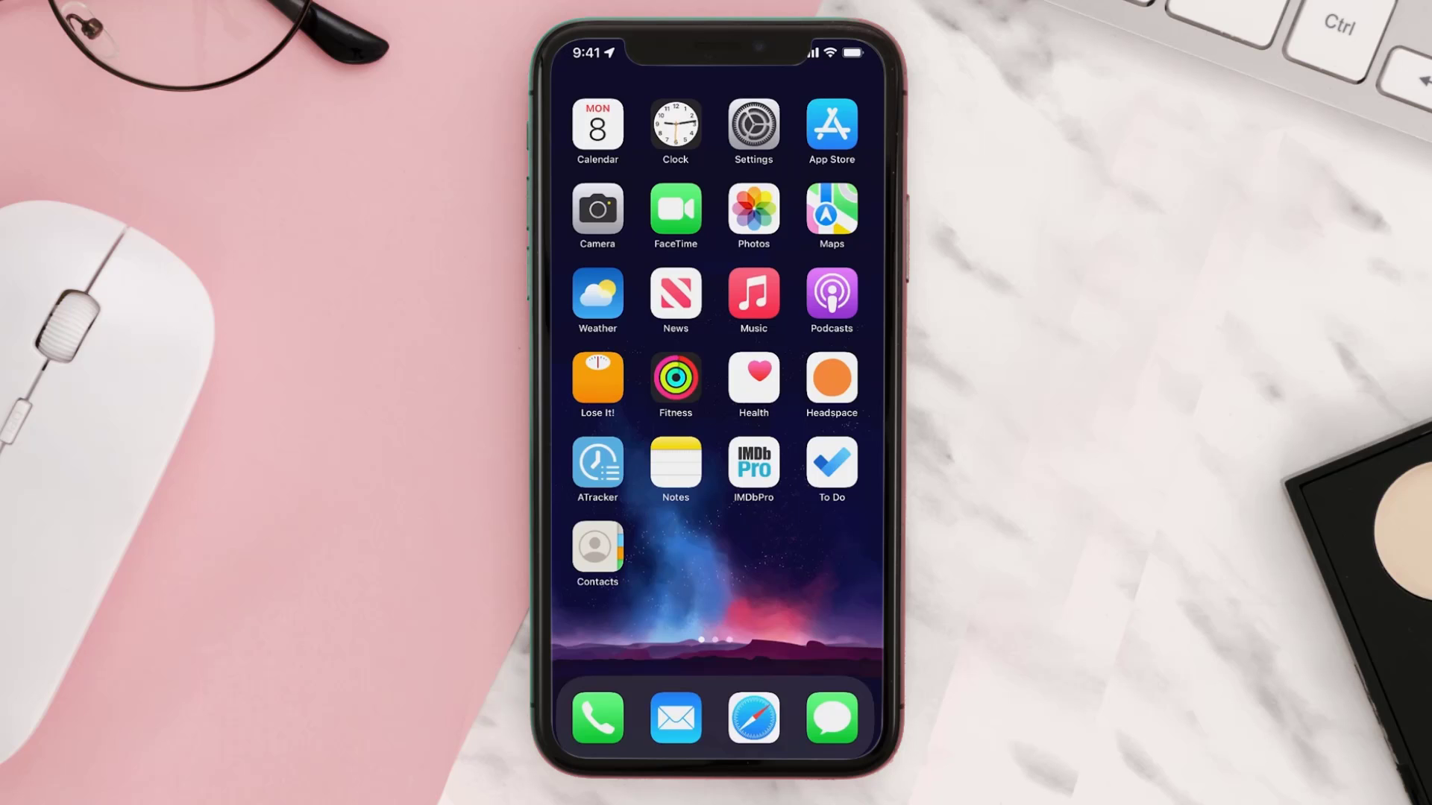
- Go to General > iPhone Storage to view app sizes, including Ticketmaster's 315.1 MB
click(752, 123)
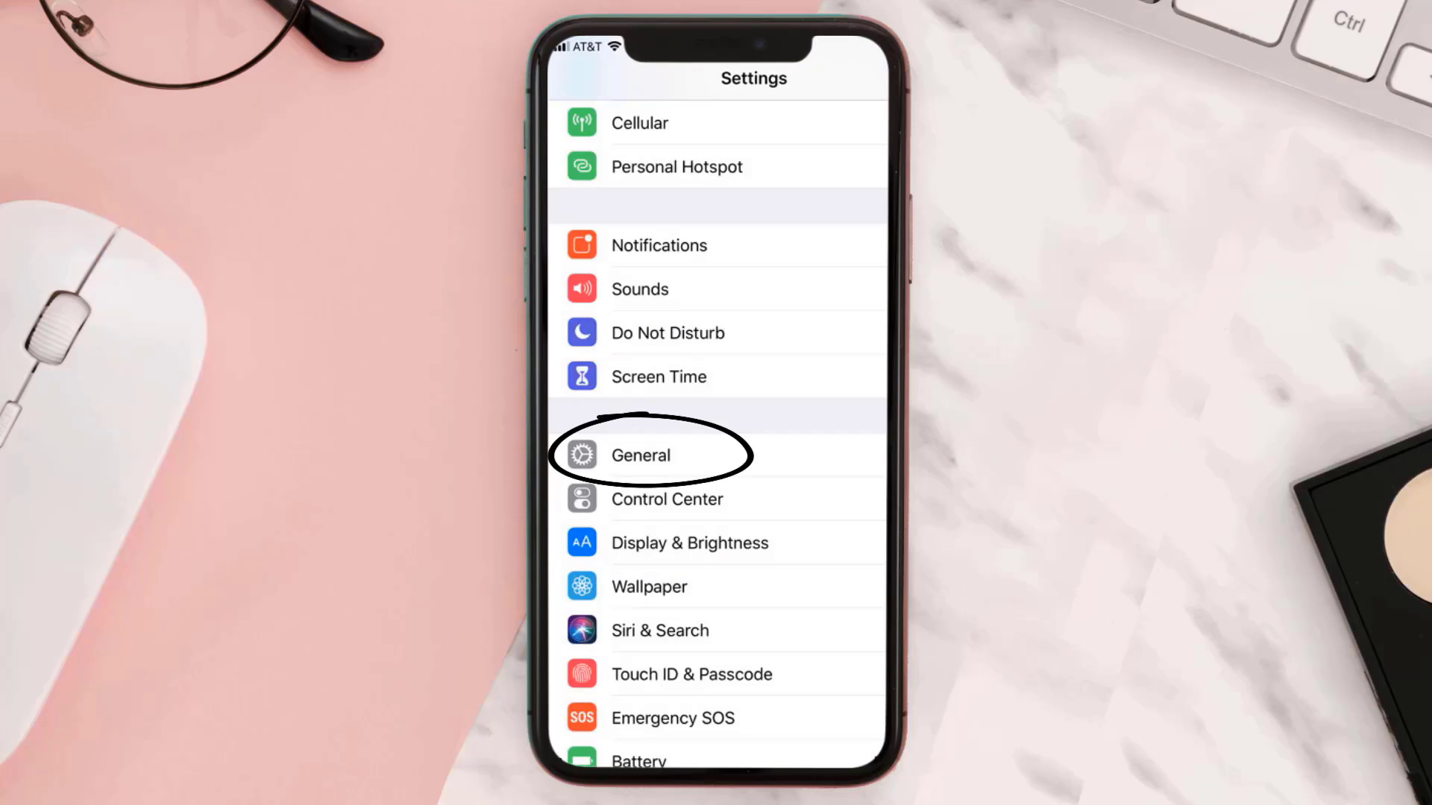
click(640, 455)
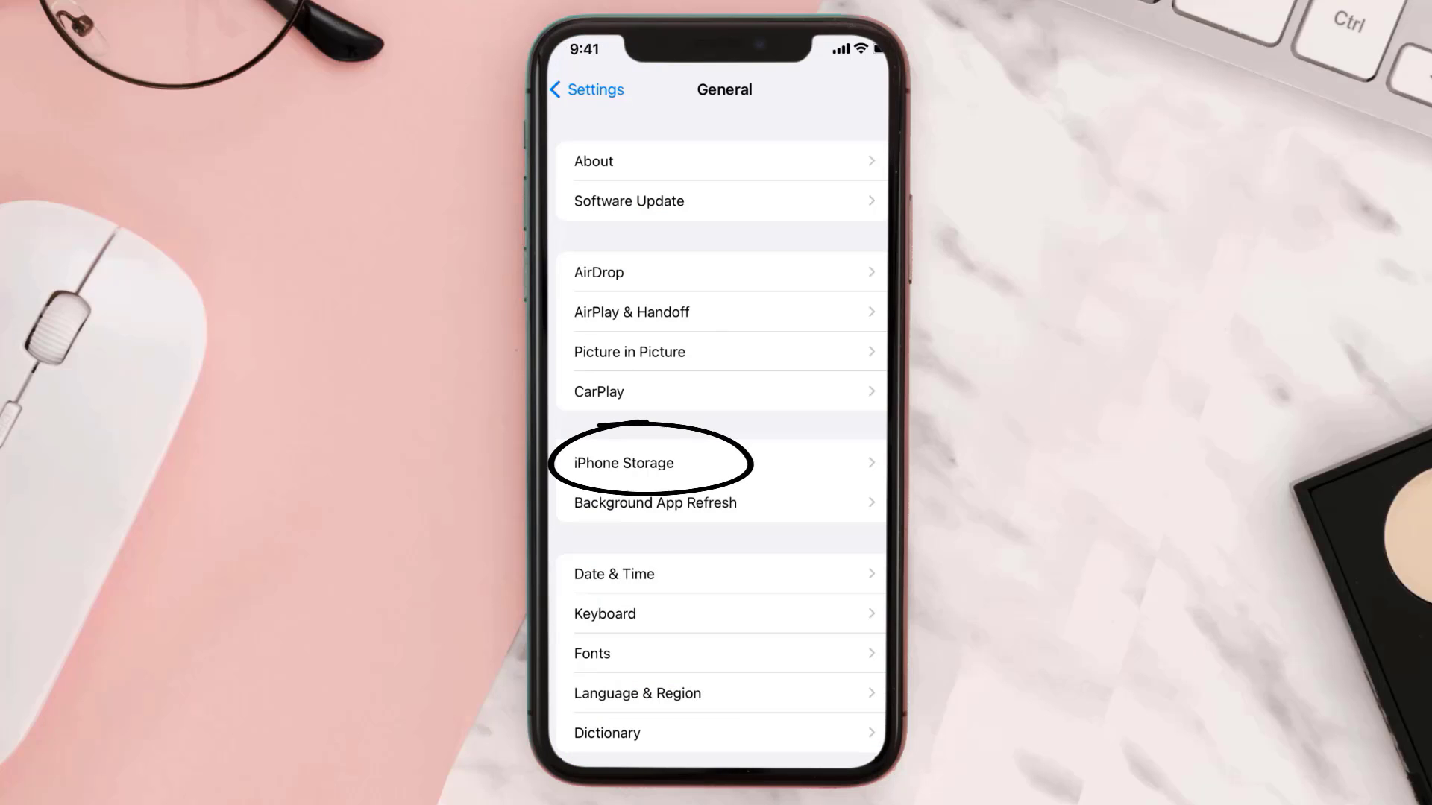
click(624, 463)
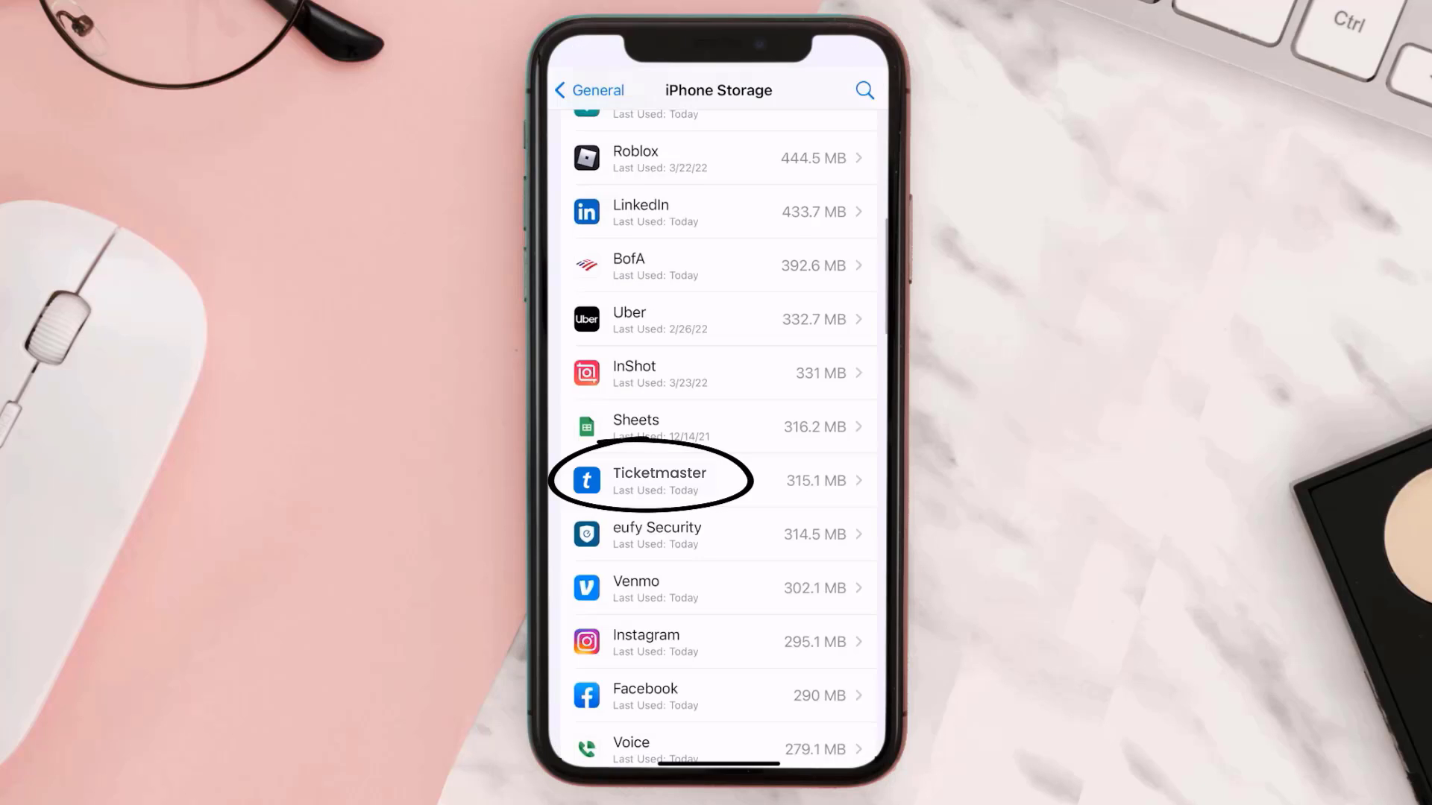
- Offload Ticketmaster while keeping its 106.2 MB of data, then reinstall it
click(657, 480)
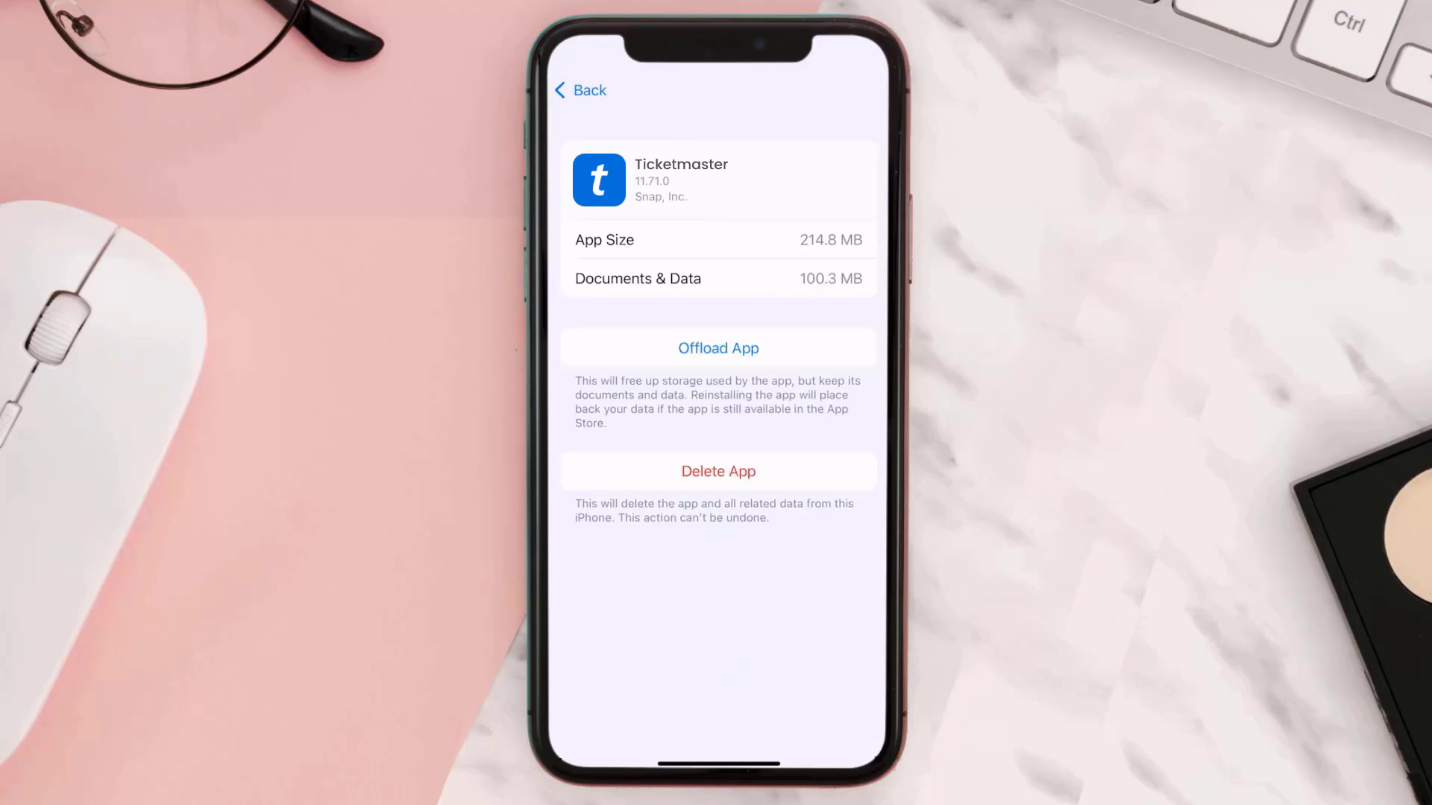
click(717, 348)
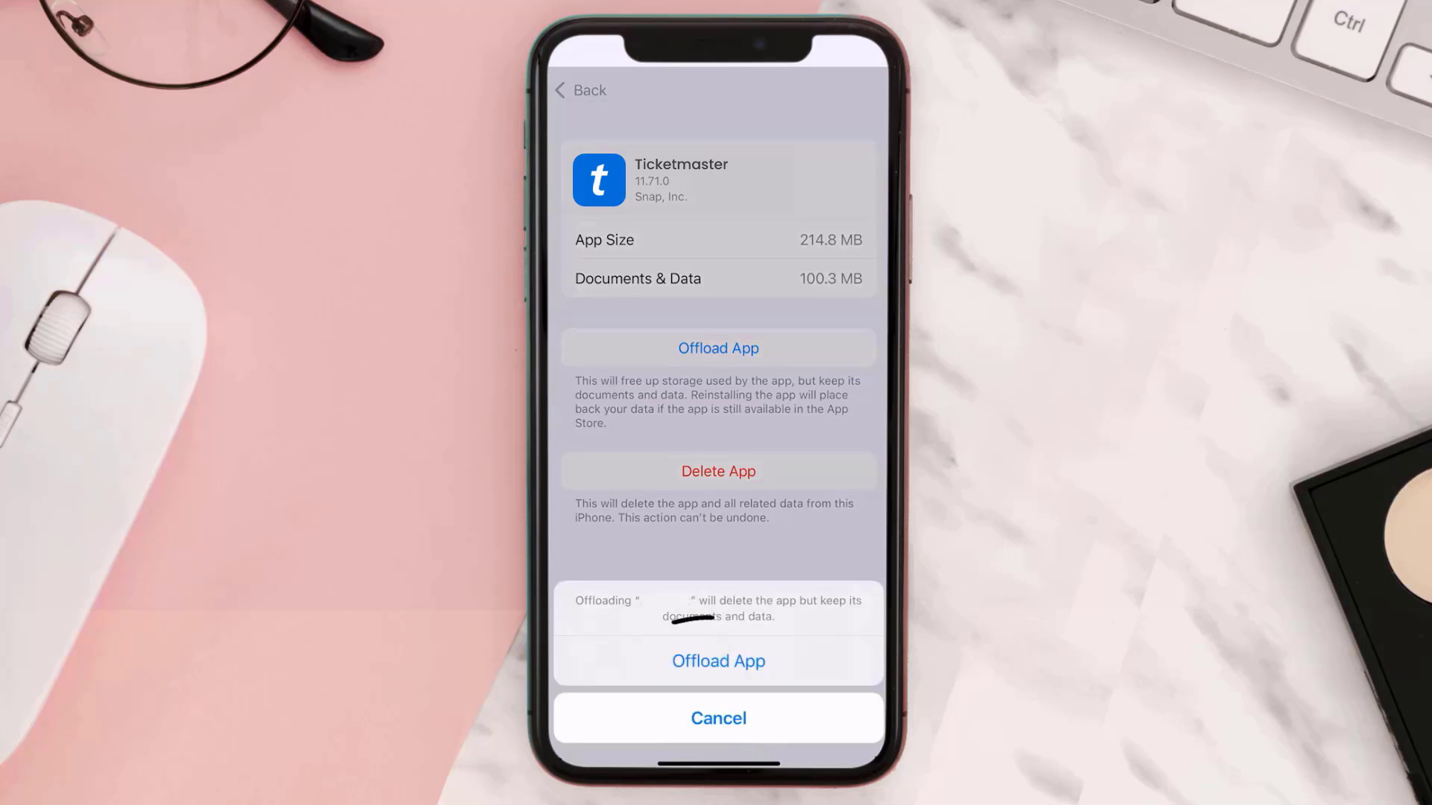
click(717, 662)
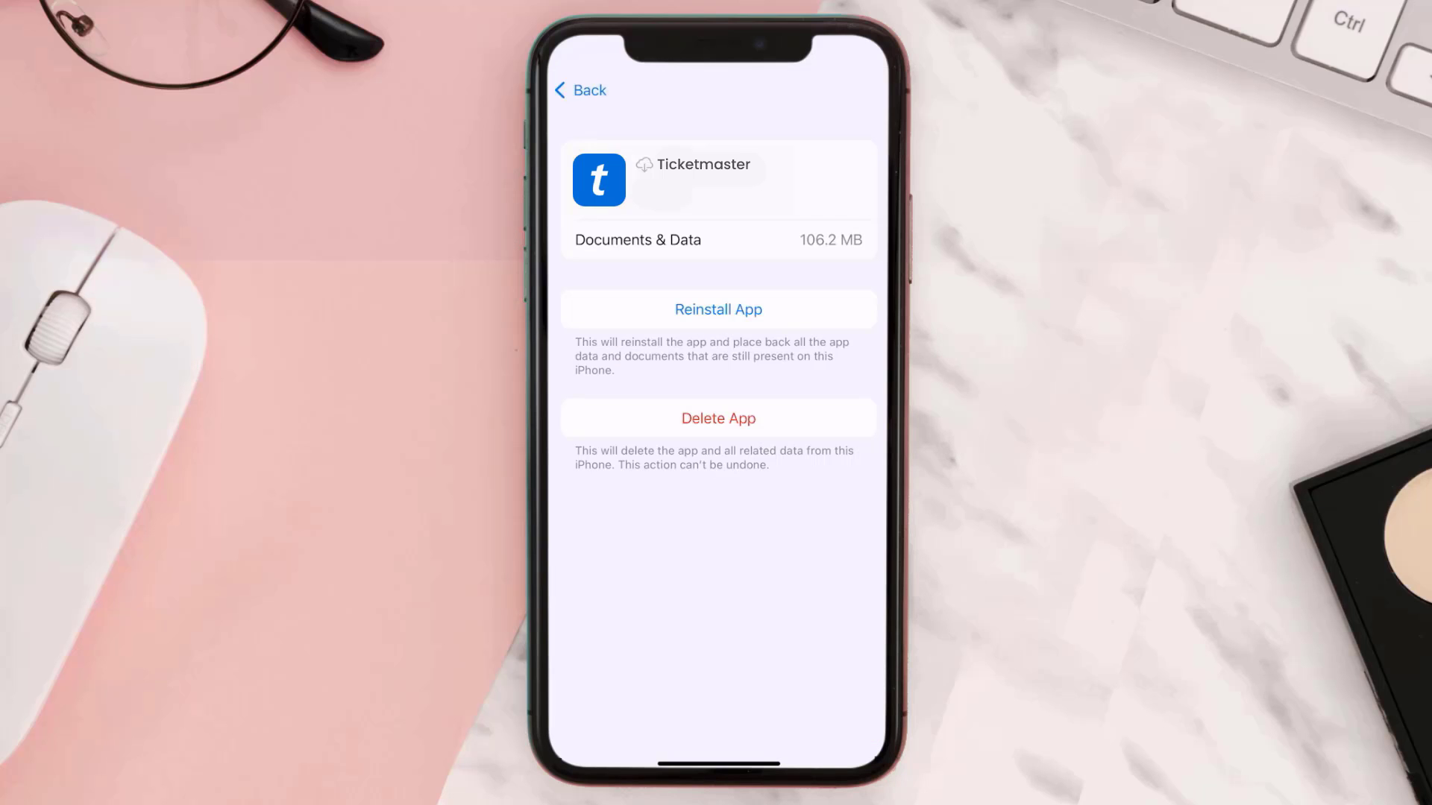
click(717, 308)
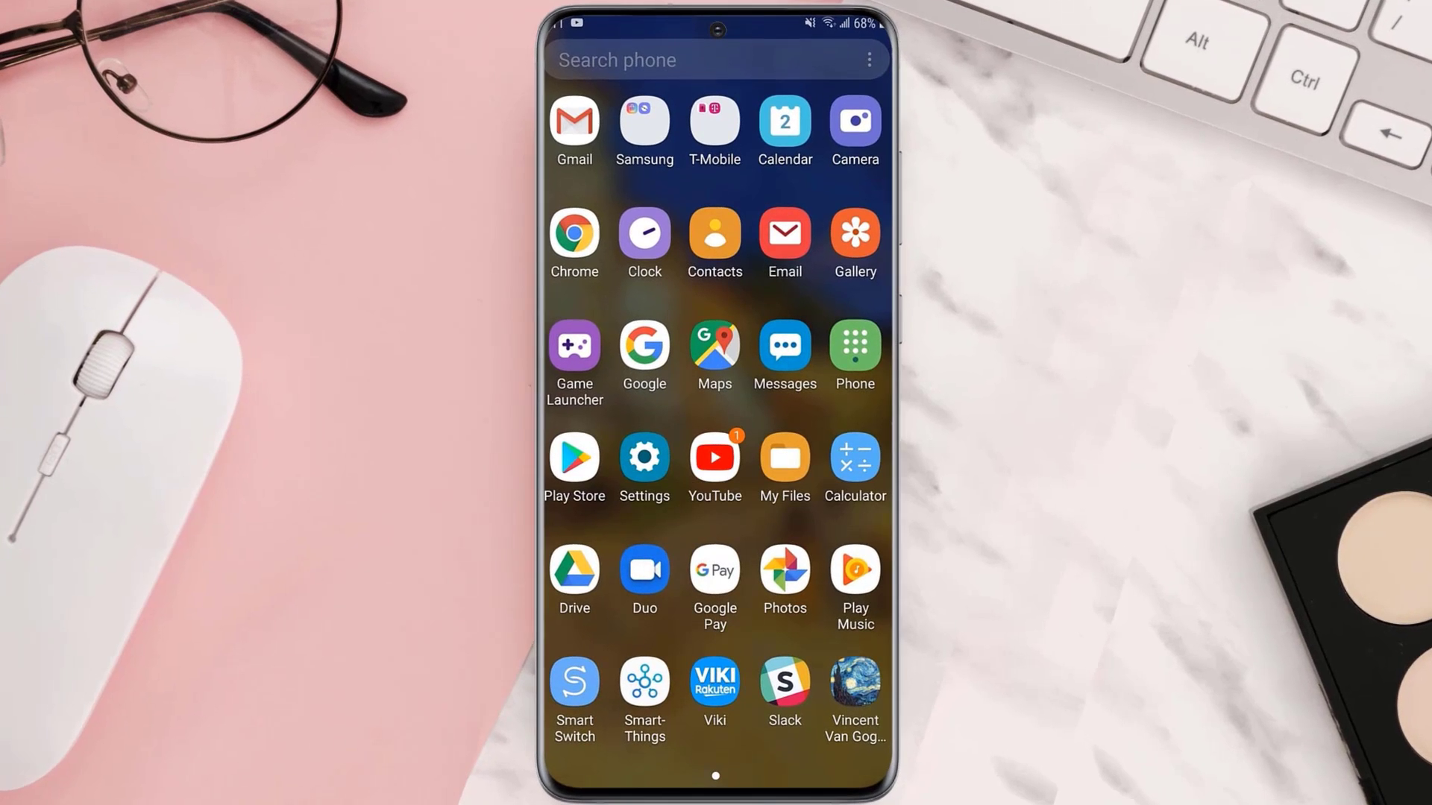
- In Android Settings > Apps, view Ticketmaster's storage: 128 MB app, 75.94 MB data, 10.66 MB cache
click(643, 456)
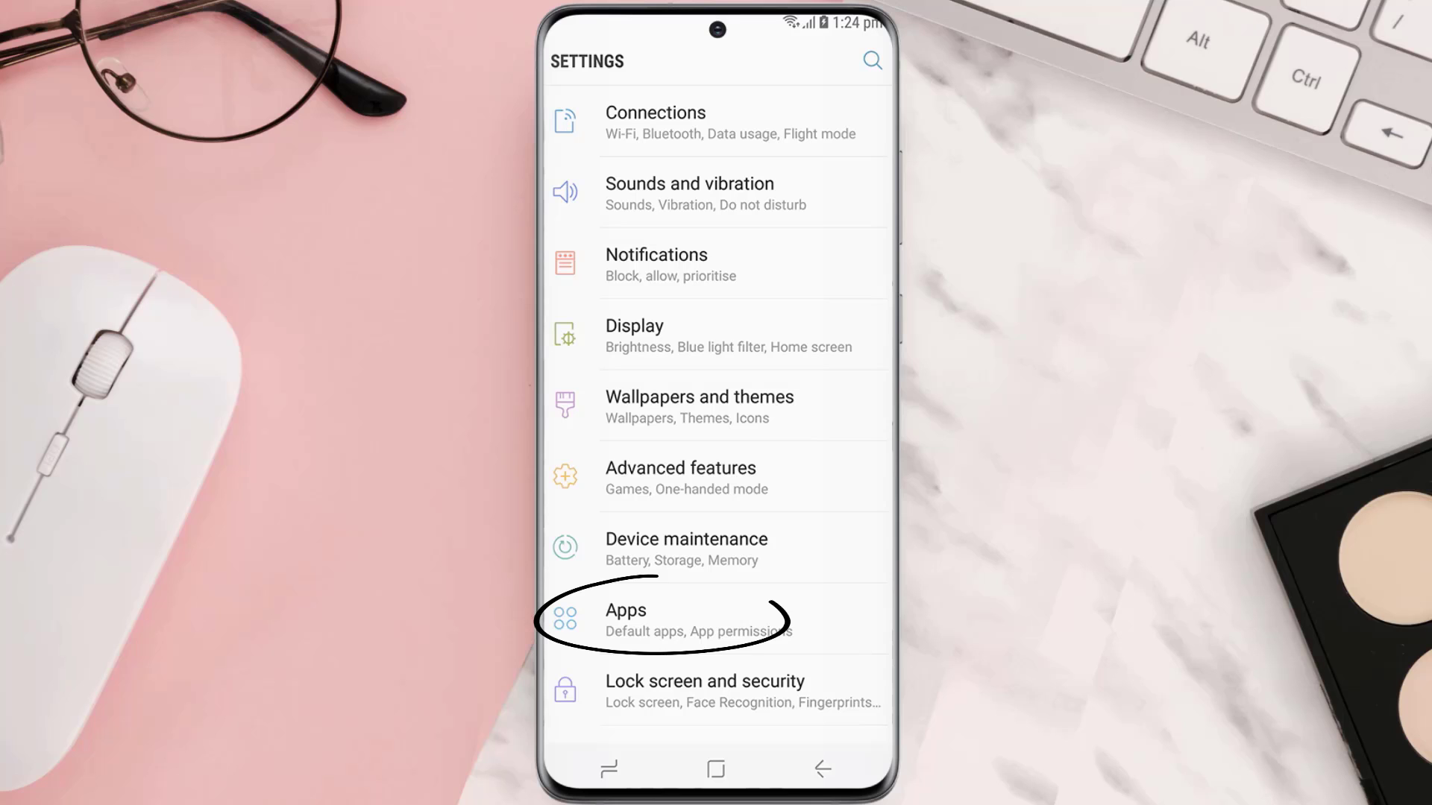
click(667, 619)
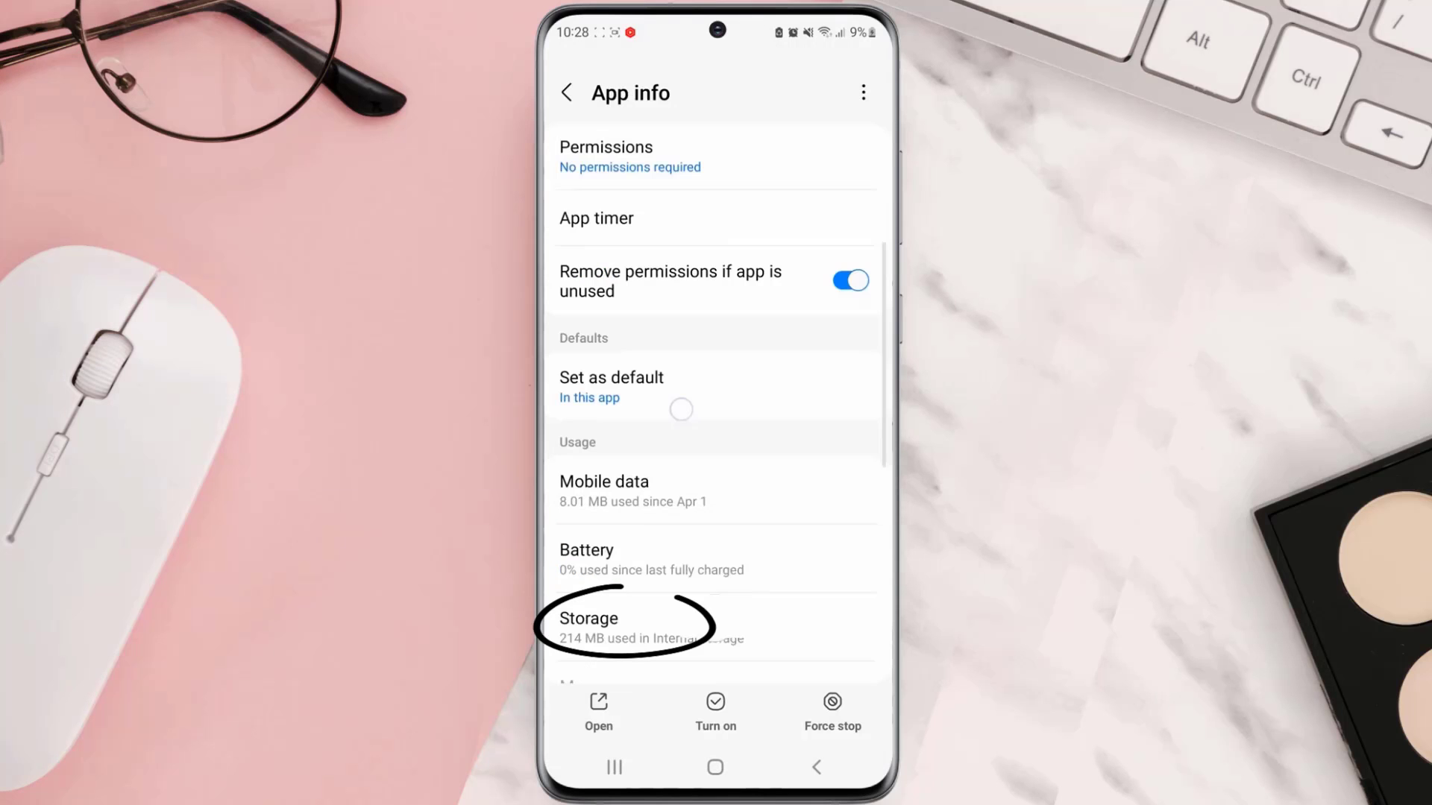
click(625, 627)
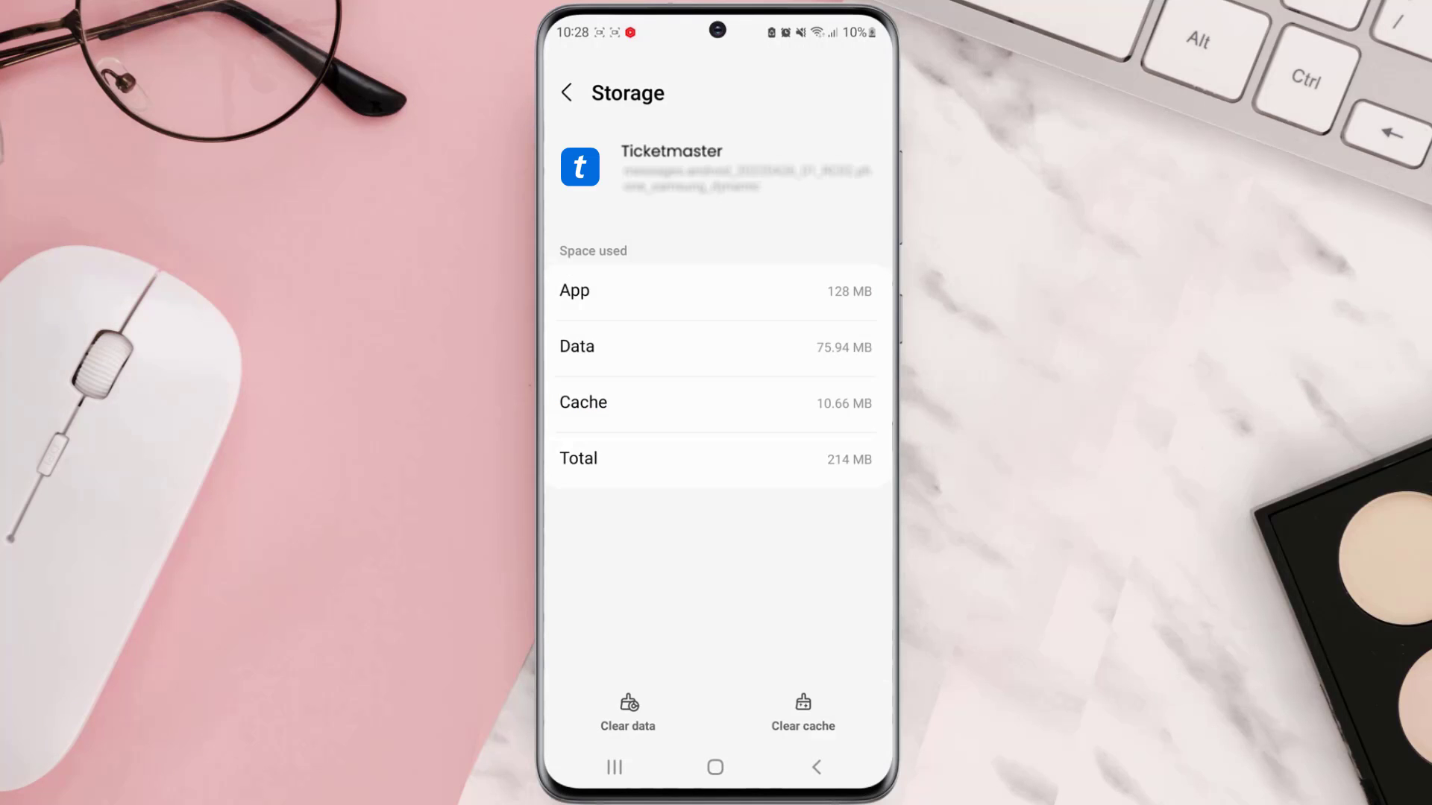